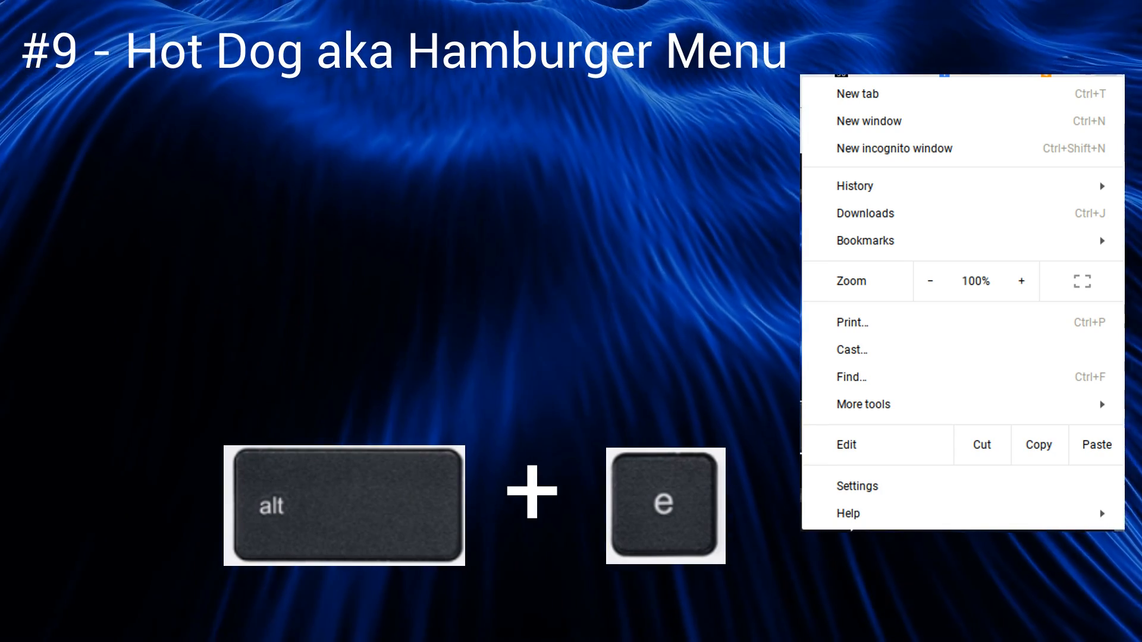
pyautogui.press('Right')
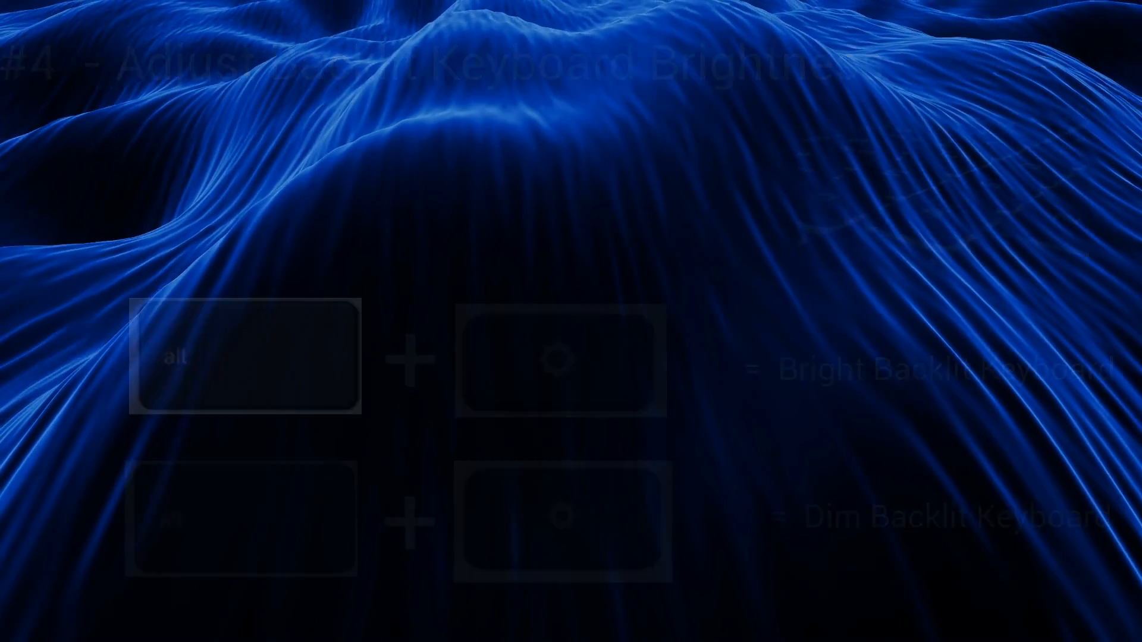
pyautogui.press('alt+shift')
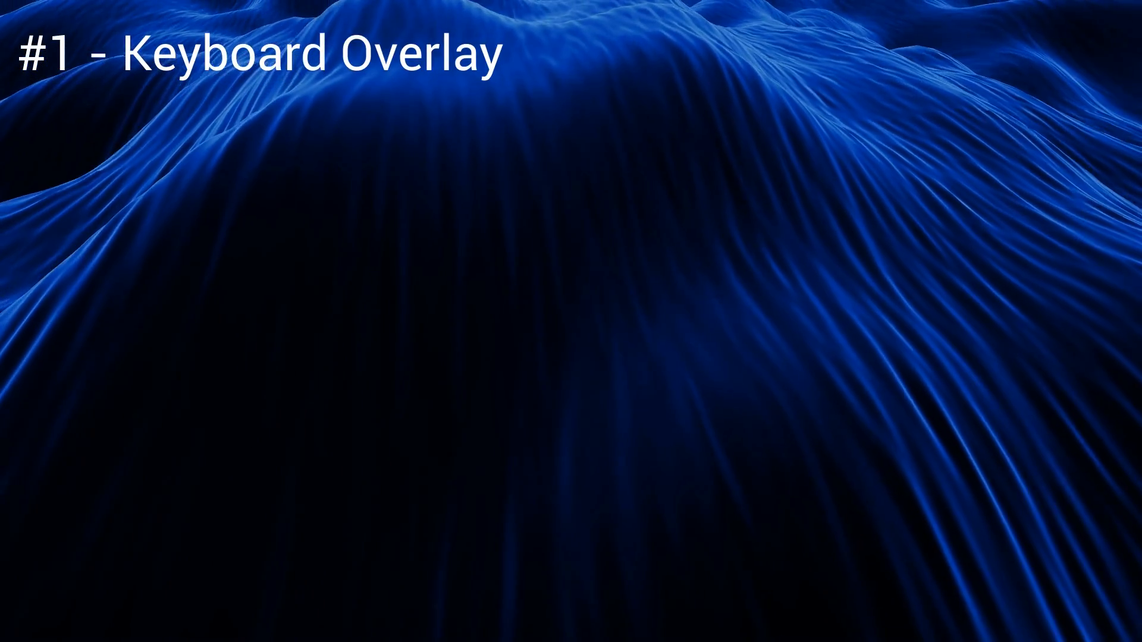
pyautogui.press('ctrl')
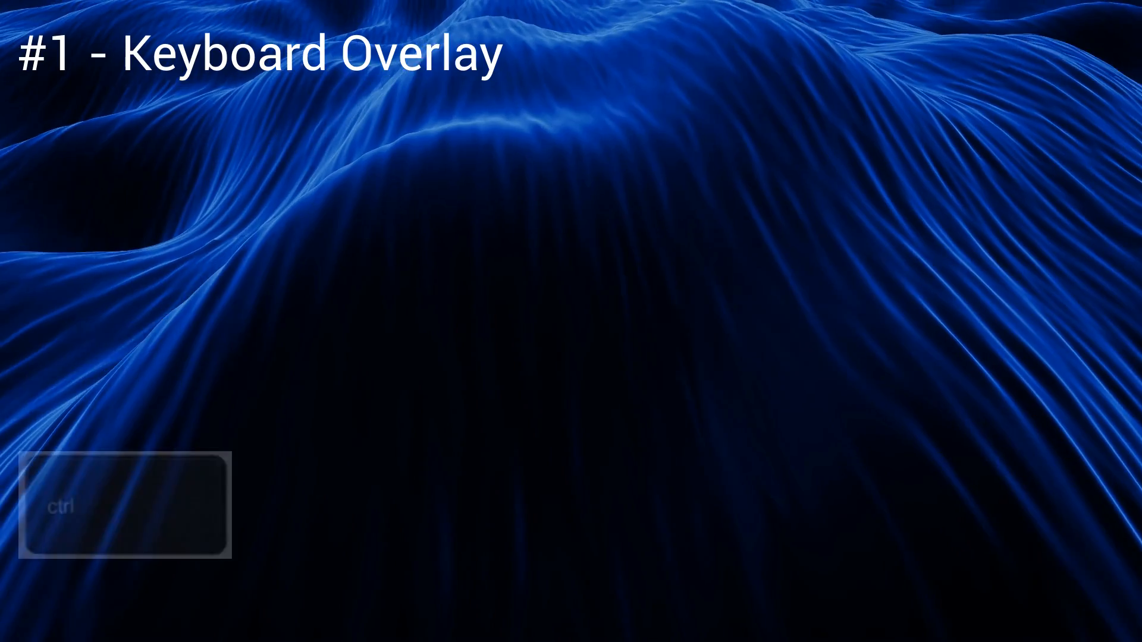